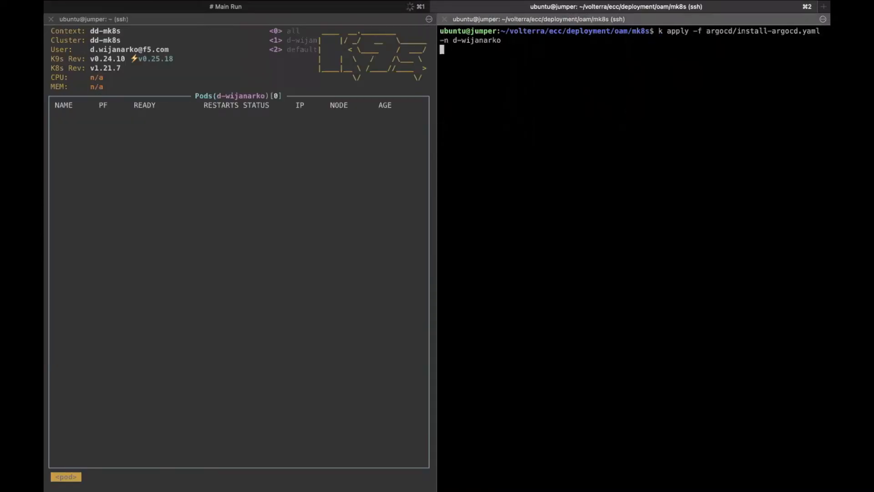
- Run the Argo CD install manifest apply command against the cluster namespace
key("Return")
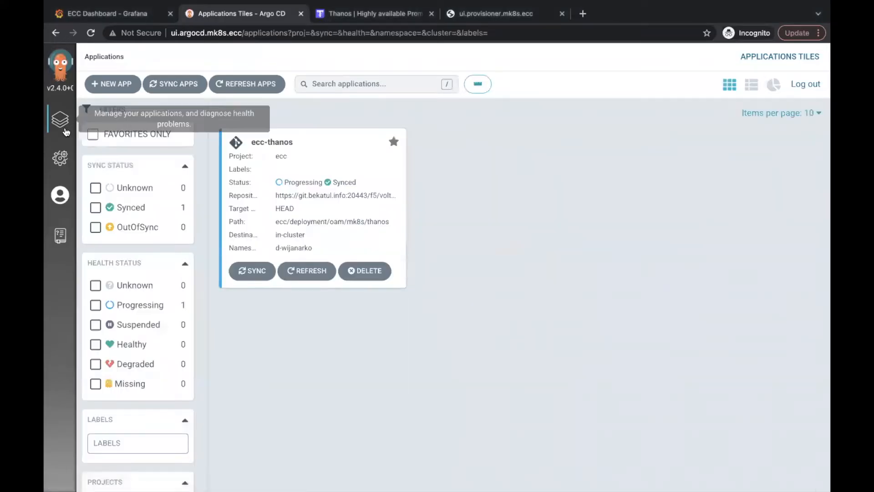
- Check ecc-thanos in Argo CD Applications, scan the Grafana ECC dashboard, and query 'ngin' metrics in Thanos
left_click(271, 142)
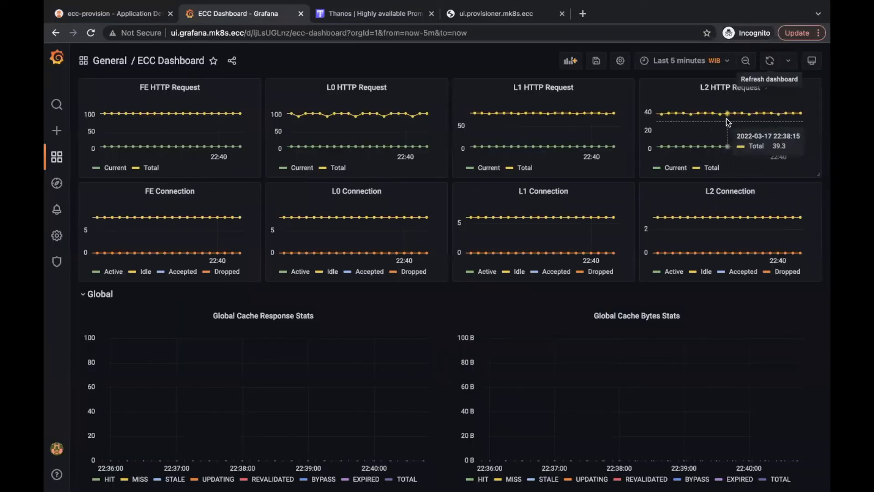
scroll("down", 3)
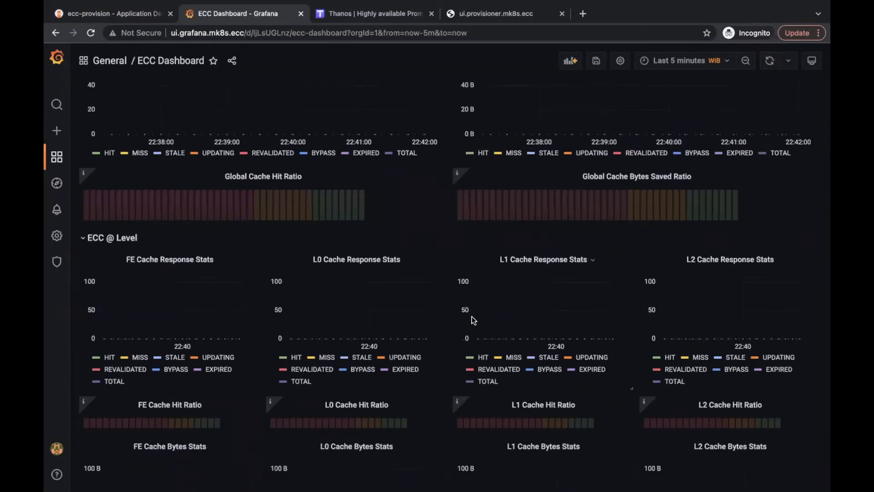
left_click(373, 14)
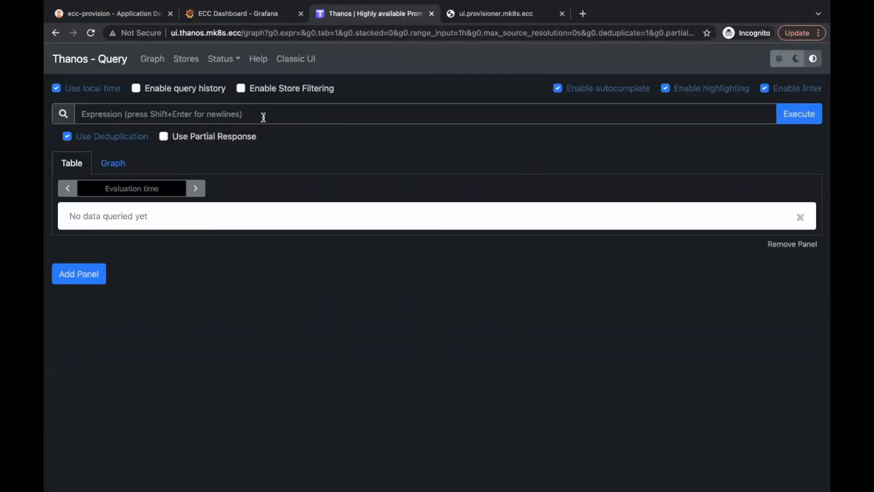
type("ngin")
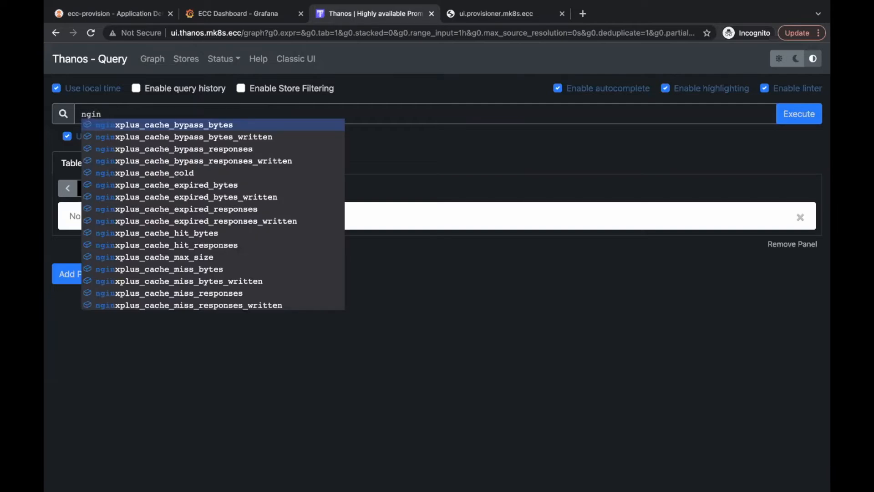
left_click(502, 13)
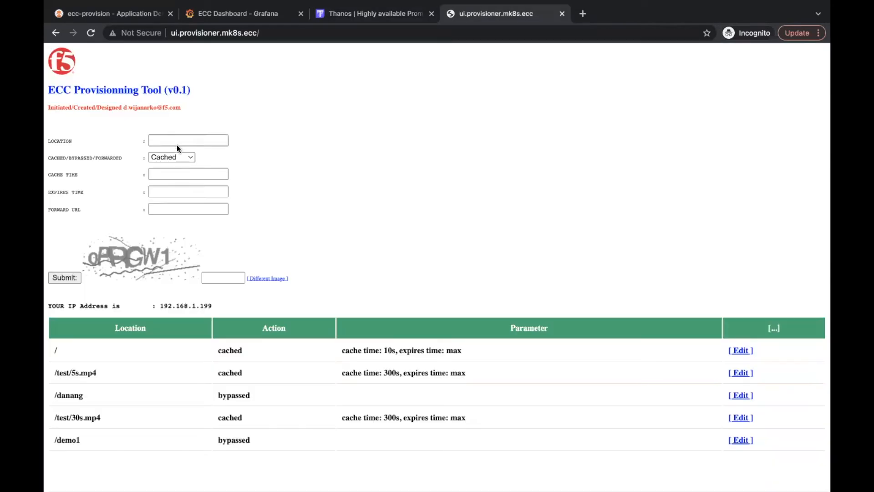
- Choose the Bypassed cache action for the new rule and return to the Grafana ECC dashboard
left_click(172, 157)
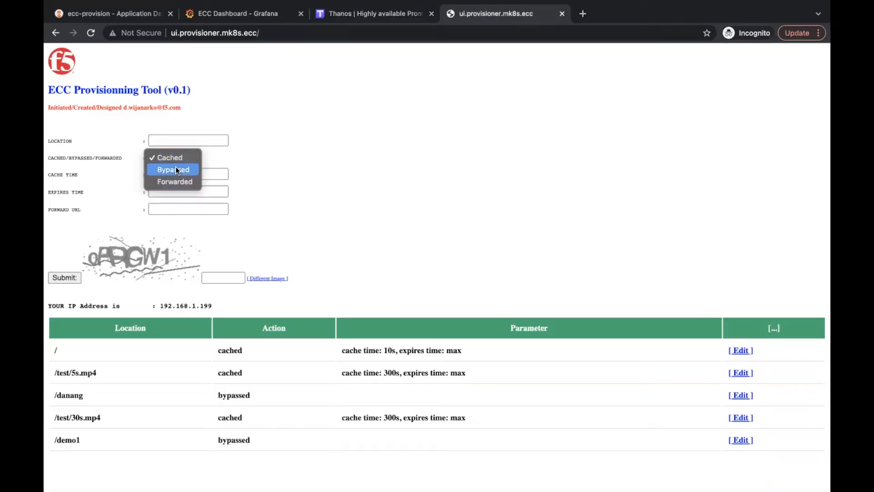
left_click(237, 14)
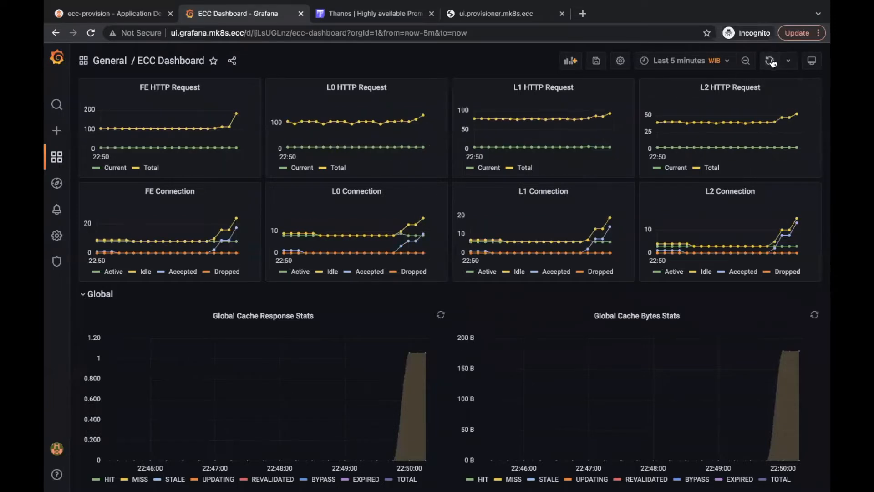
- Refresh the ECC dashboard's lower panels to show rising request counts and cache hit ratios
scroll("down", 3)
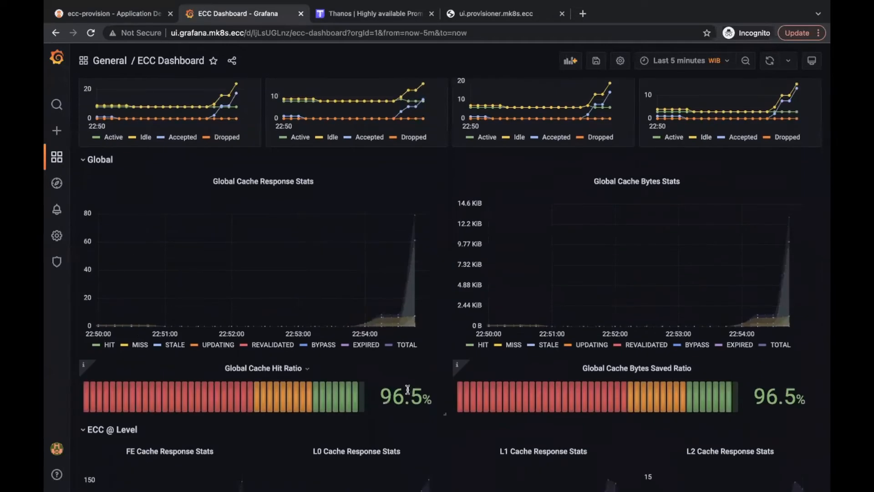
scroll("down", 3)
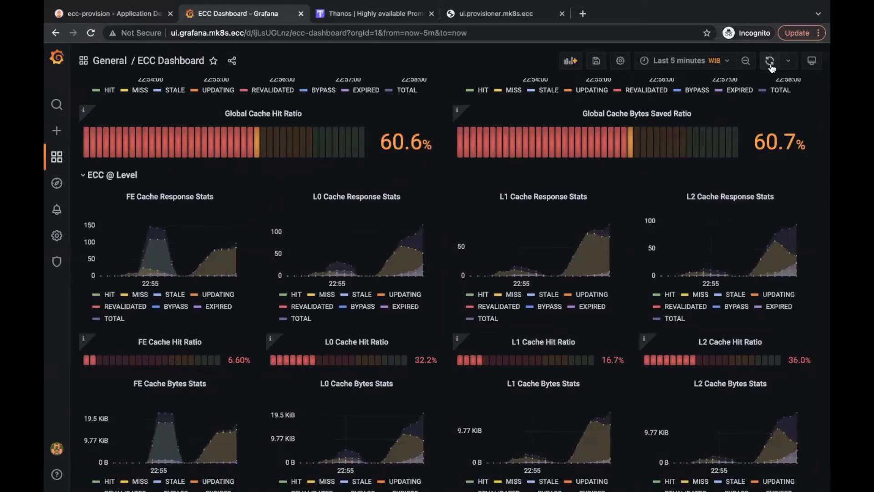
left_click(770, 60)
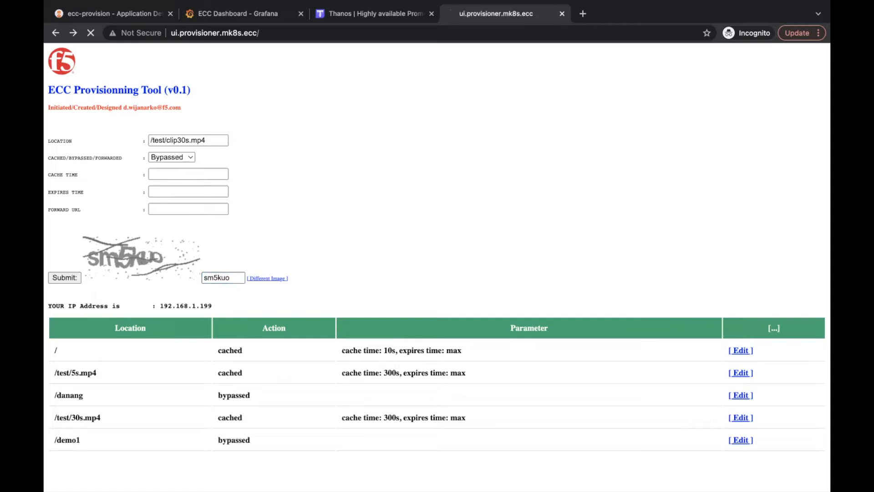
- Submit /test/clip30s.mp4 as bypassed, then resubmit it as Cached for 300s with max expiry
left_click(64, 278)
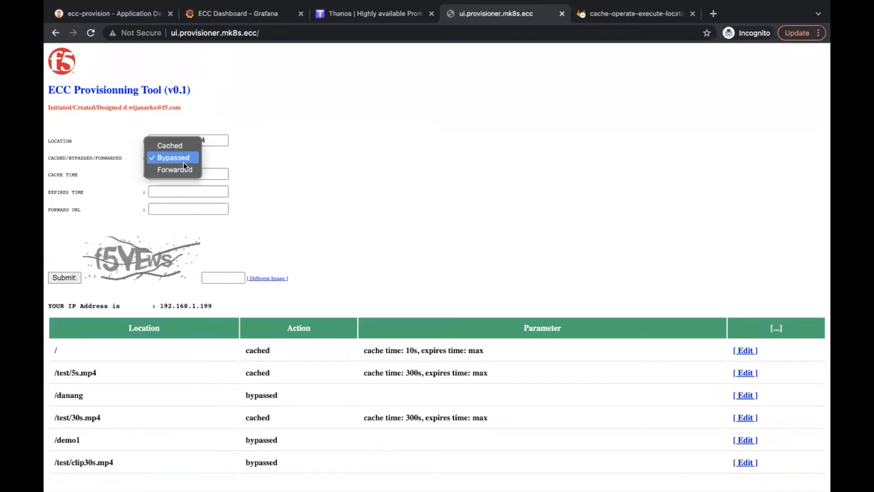
left_click(170, 145)
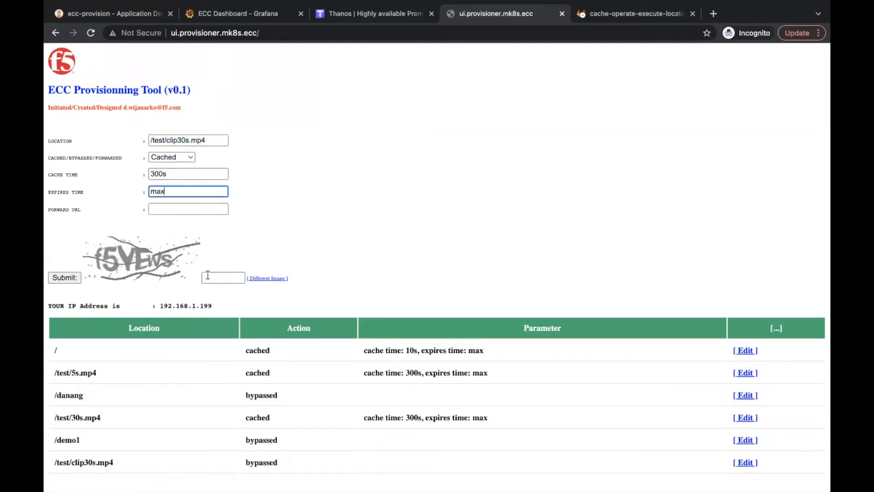
left_click(64, 278)
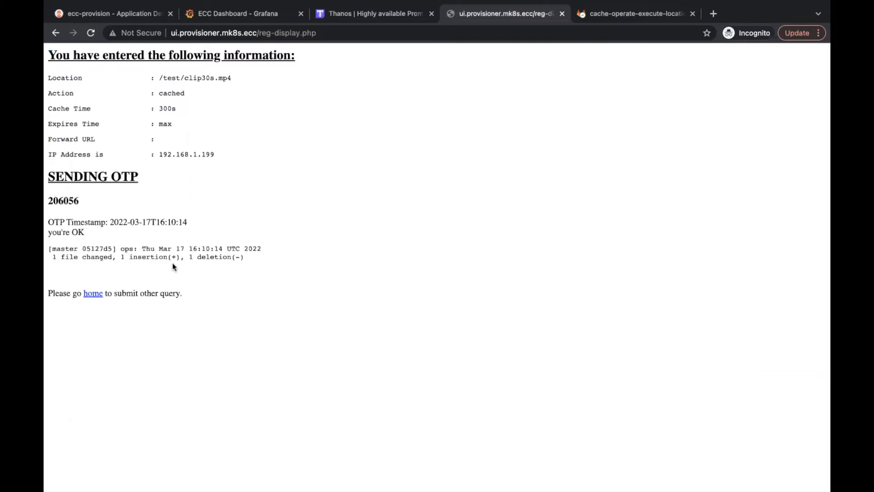
left_click(636, 14)
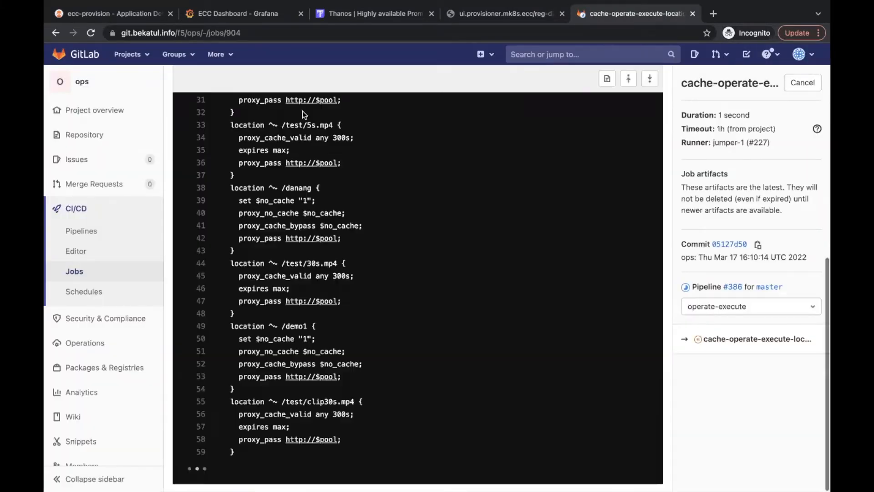
- After reviewing the cache-operate-execute job log, return to the iTerm2 terminal
left_click(649, 78)
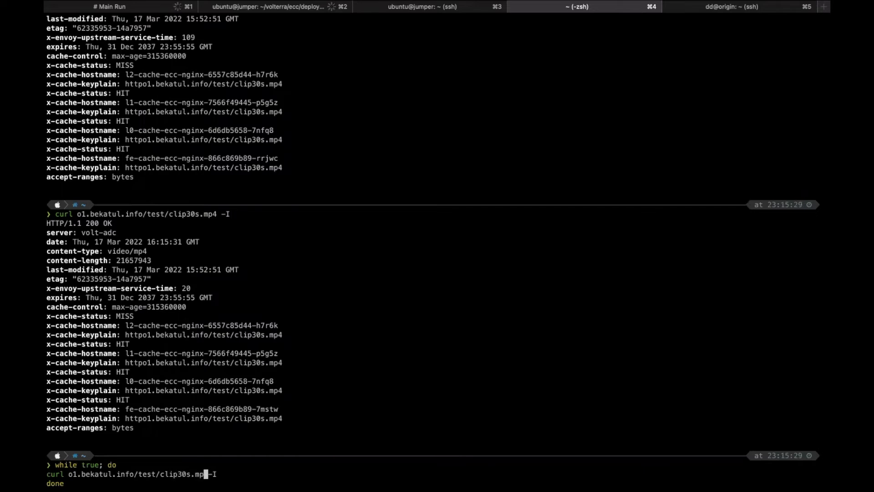
- Run ./load_o1_miss.sh in the edge shells, refresh the ECC dashboard, and go to the console's Virtual K8s list
key("ctrl+c")
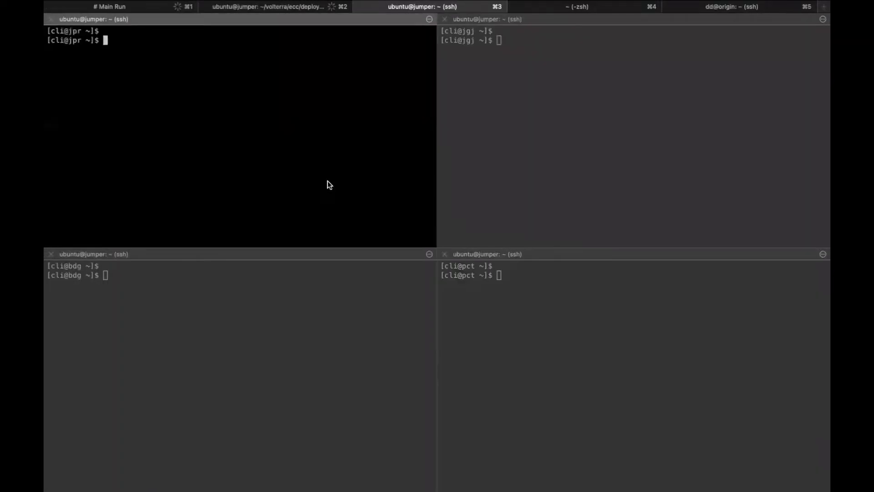
type("./load_o1_miss.sh")
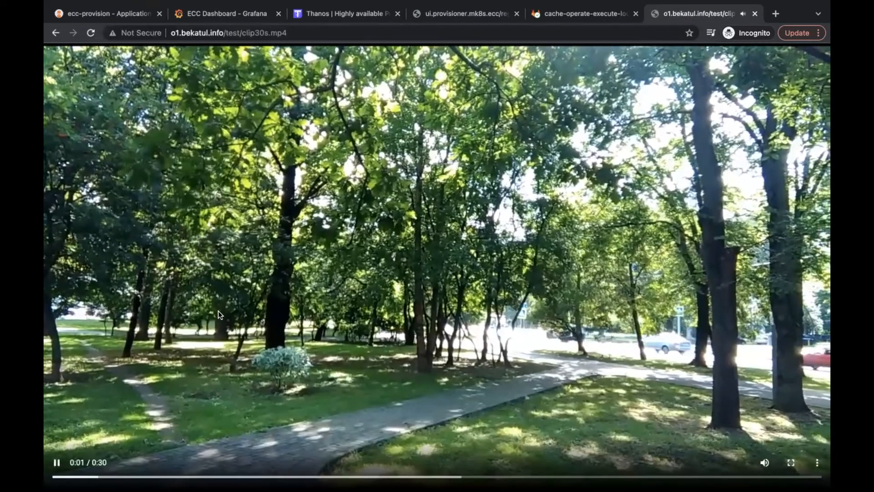
left_click(226, 14)
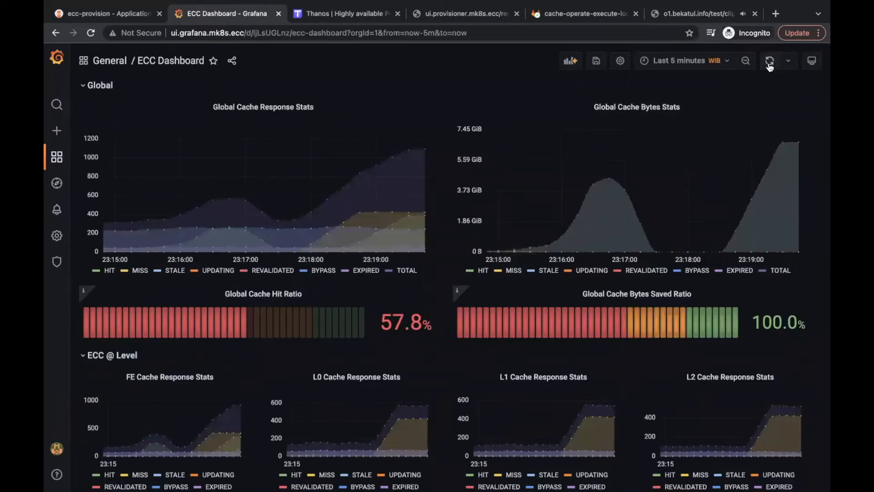
left_click(346, 13)
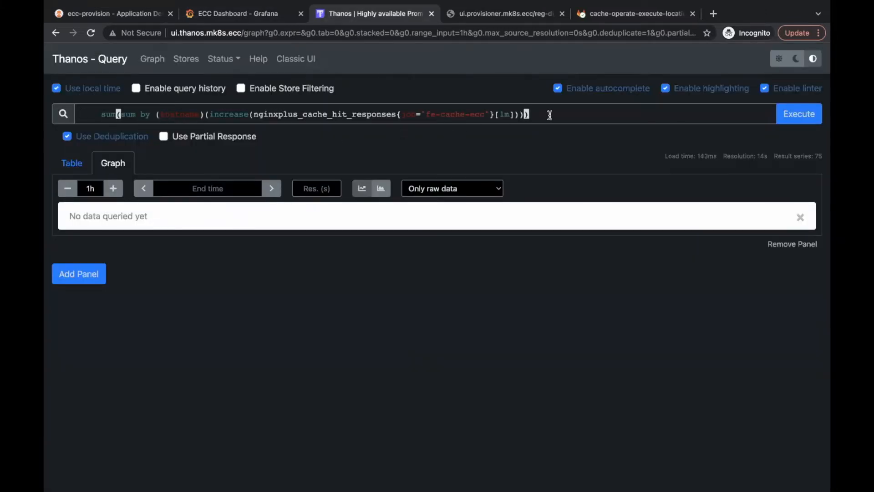
left_click(799, 114)
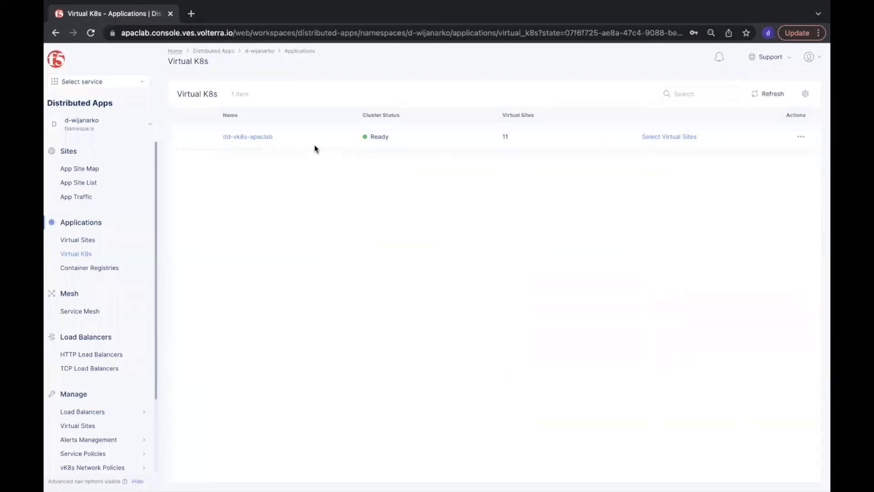
- View dd-vk8s-apaclab's running cache pods, then go to the Service Mesh overview for dd-oam
left_click(248, 136)
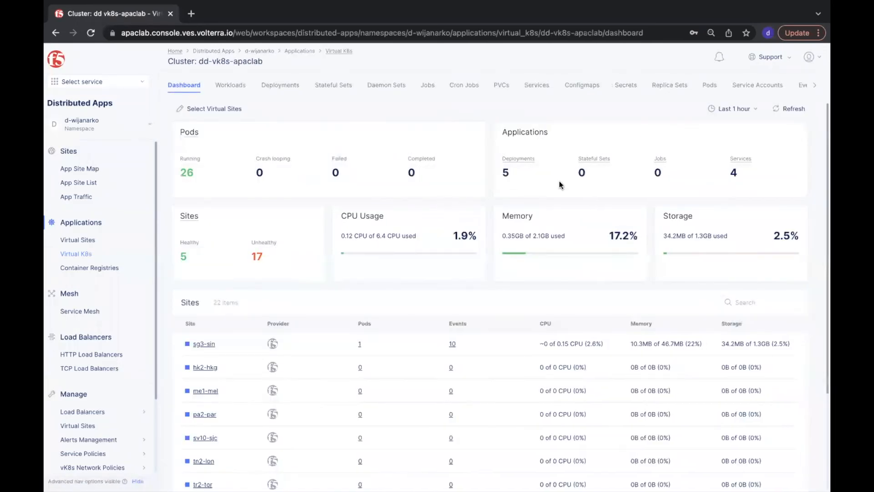
left_click(671, 85)
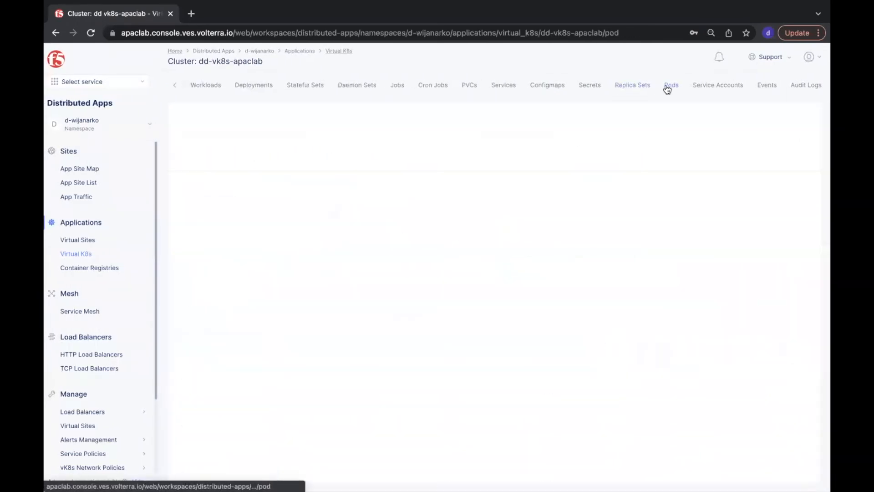
left_click(671, 84)
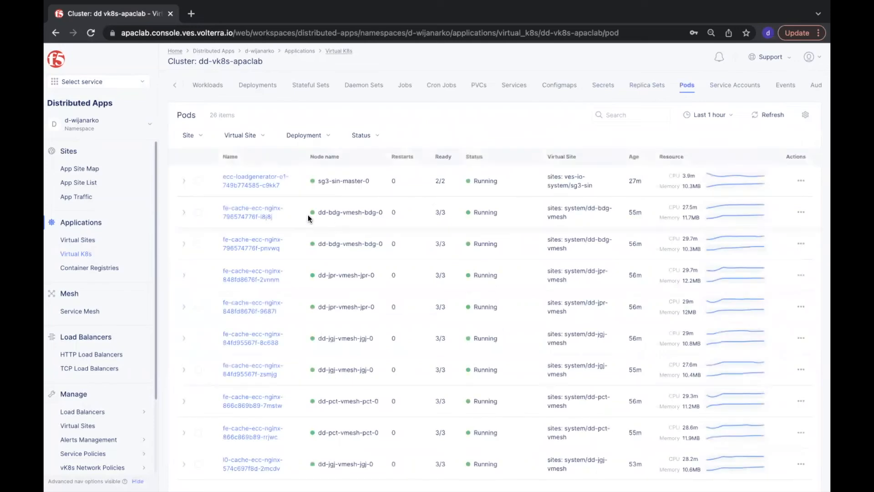
left_click(76, 197)
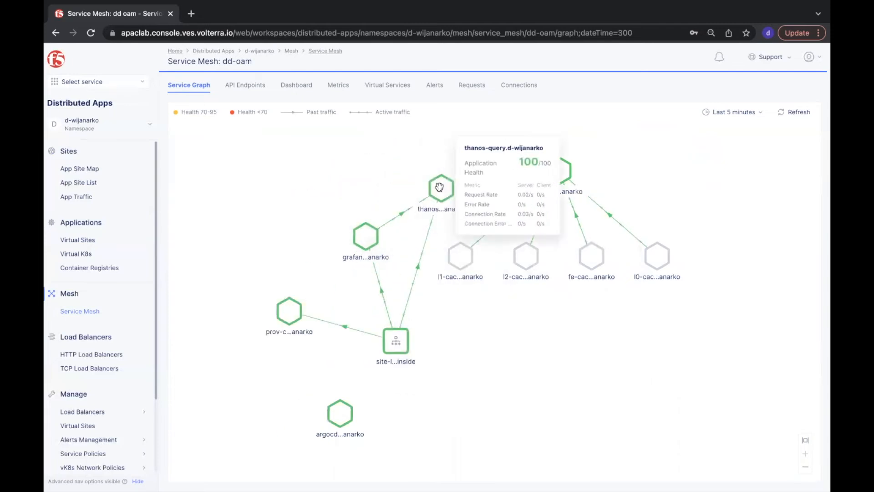
- Explore the fe-cache and l0-cache services across edge sites in the dd-ecc mesh graph
left_click(245, 85)
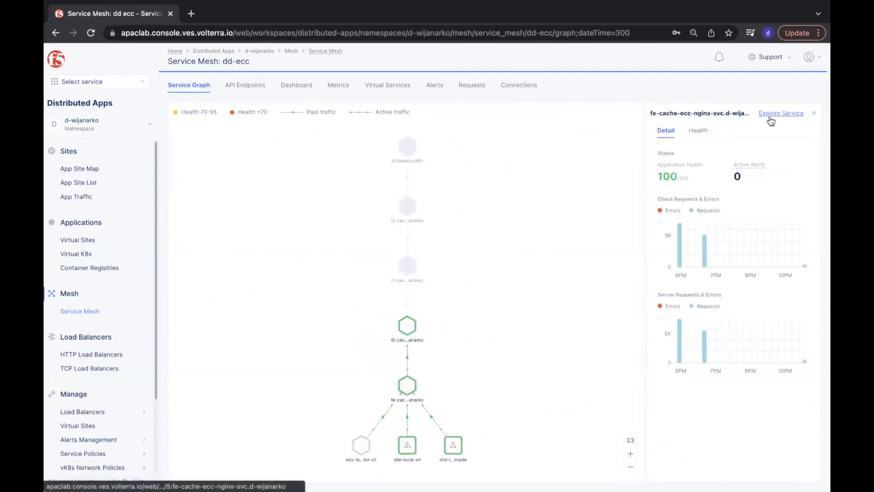
left_click(781, 113)
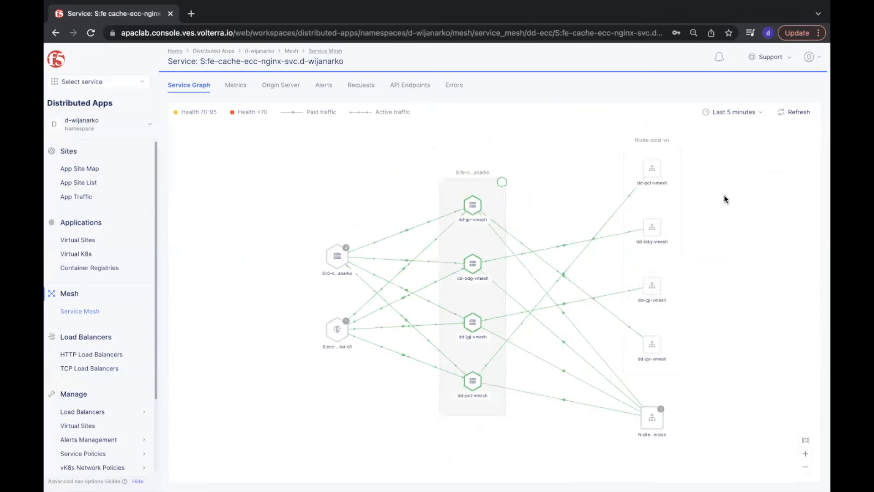
left_click_drag(337, 329, 594, 150)
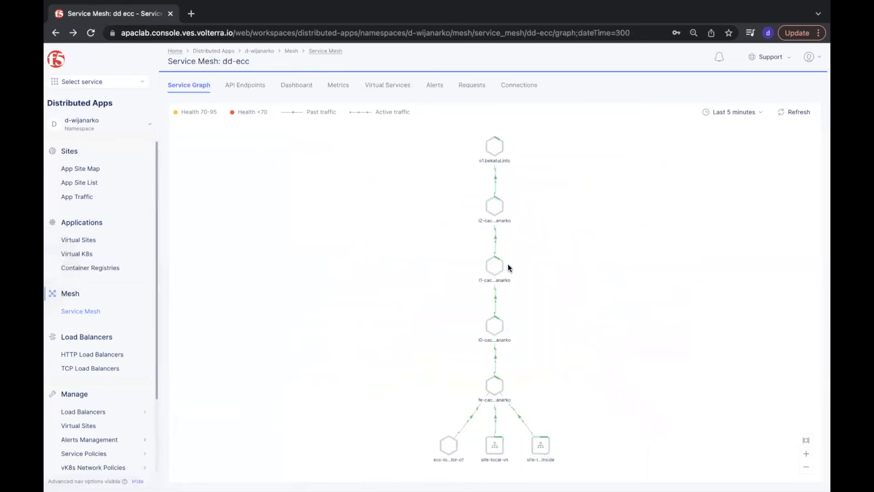
mouse_move(494, 326)
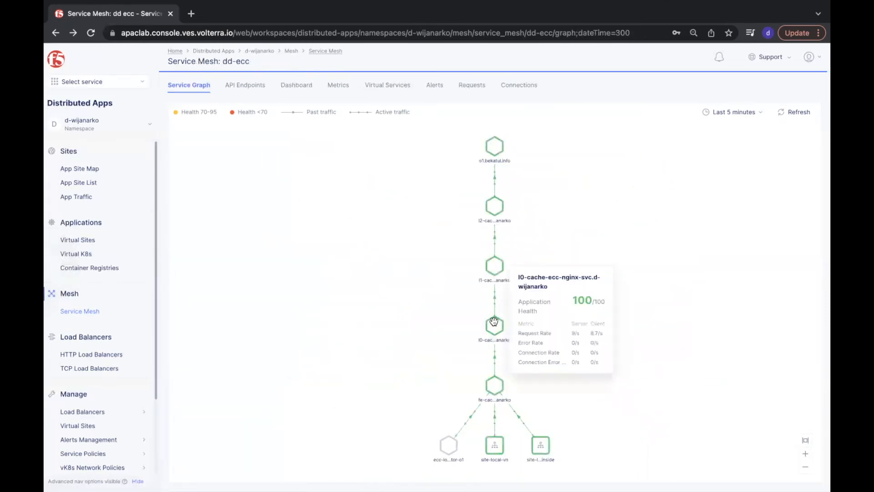
left_click(494, 325)
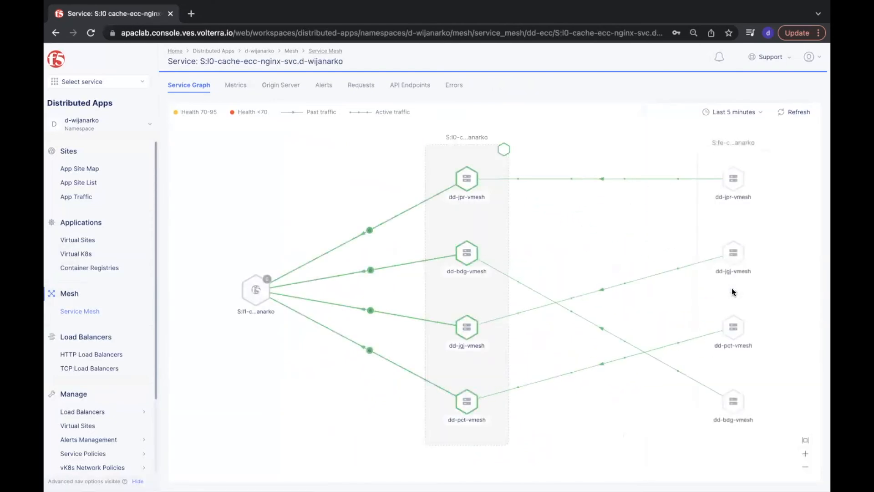
mouse_move(256, 290)
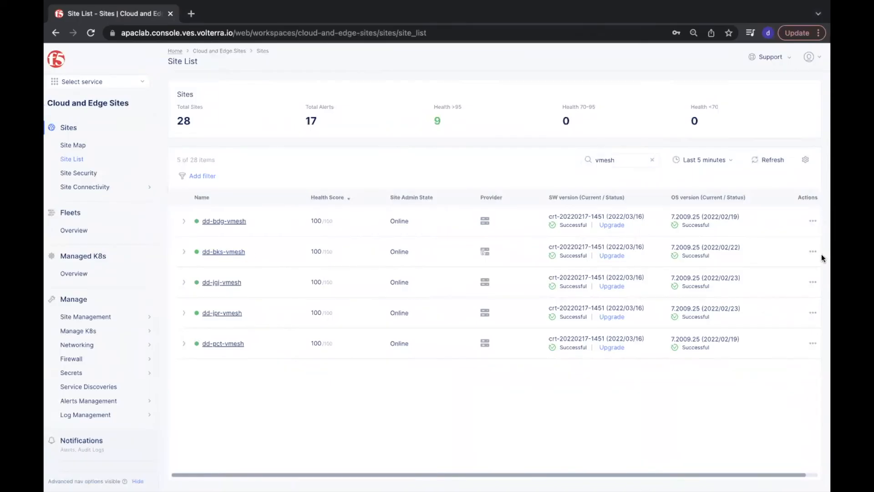
- Edit dd-bks-vmesh and assign a dd.ecc.location label value so it joins the l0 cache graph
left_click(812, 251)
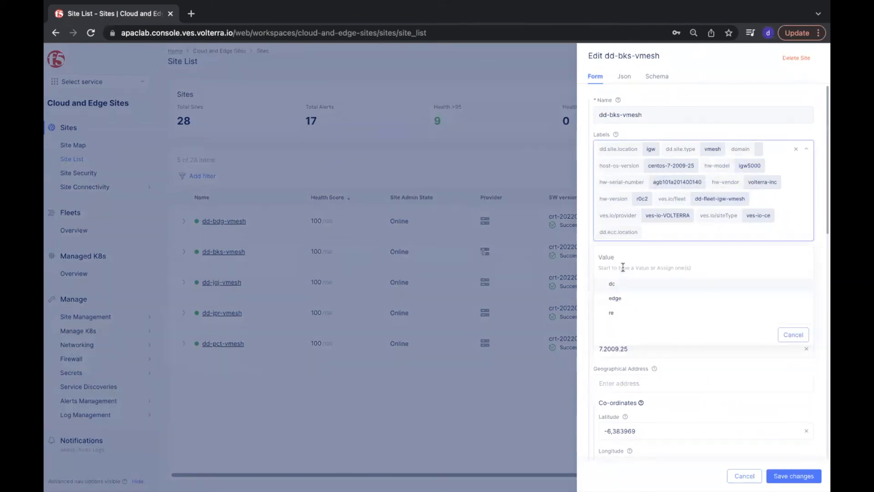
left_click(615, 298)
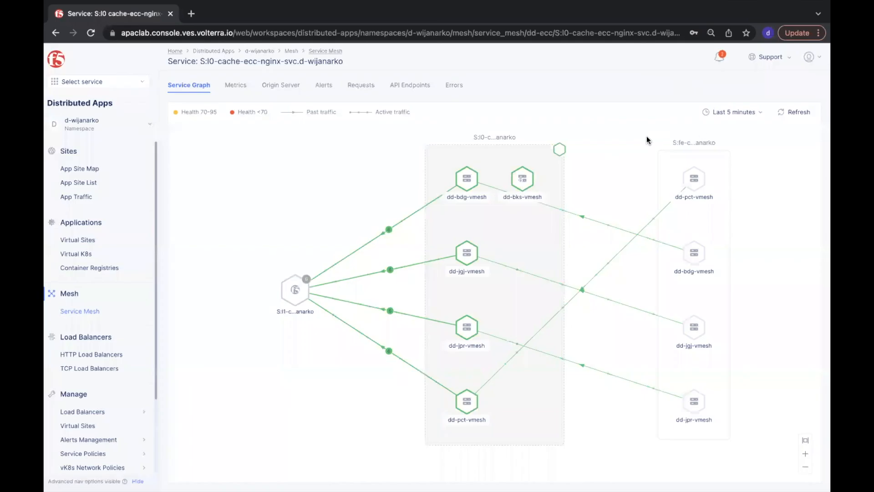
- Refresh the l0-cache service graph and show the dd-bks-vmesh node's 100/100 health details
left_click(797, 112)
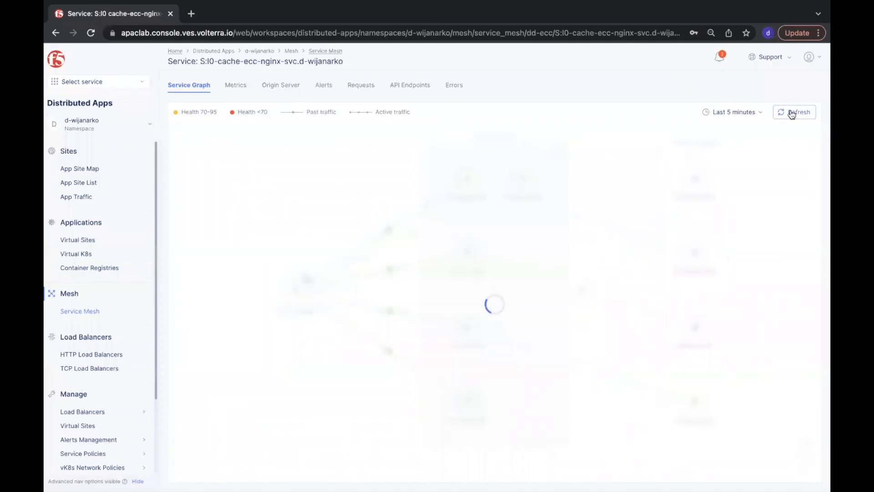
left_click(794, 111)
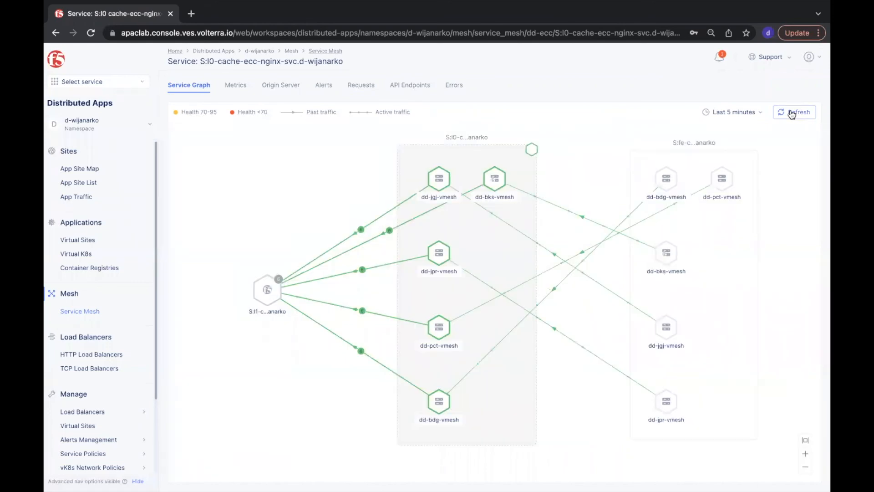
left_click(494, 178)
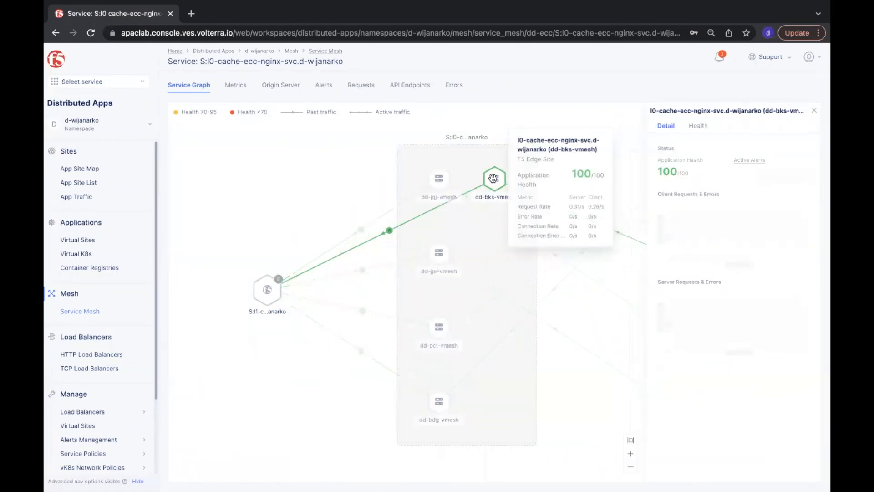